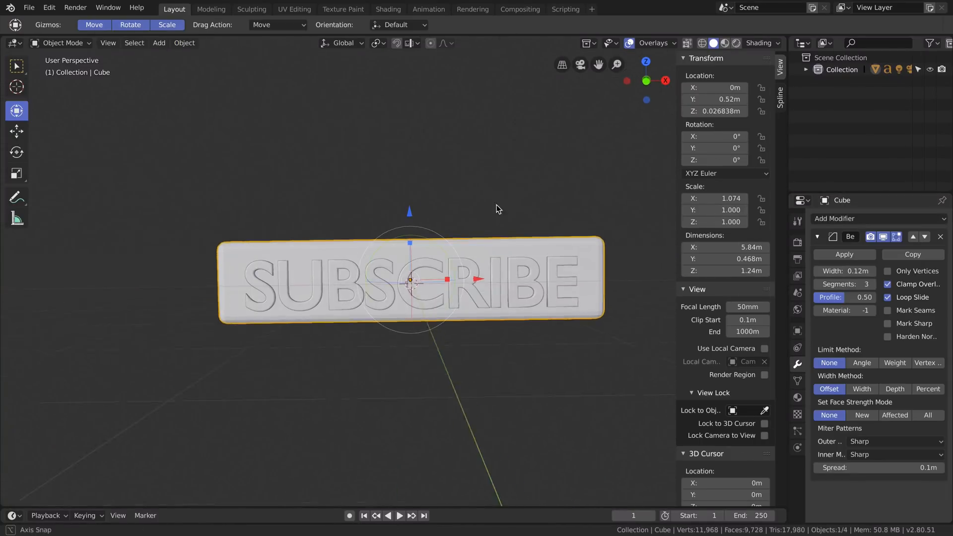
- Preview the star scene in Rendered shading, select the water Plane, and return to Rendered view
click(734, 42)
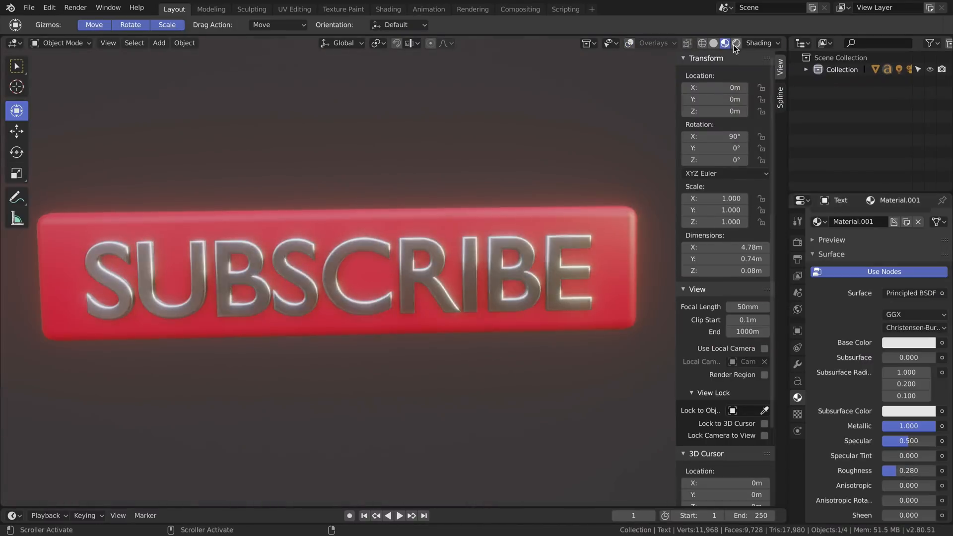
click(734, 43)
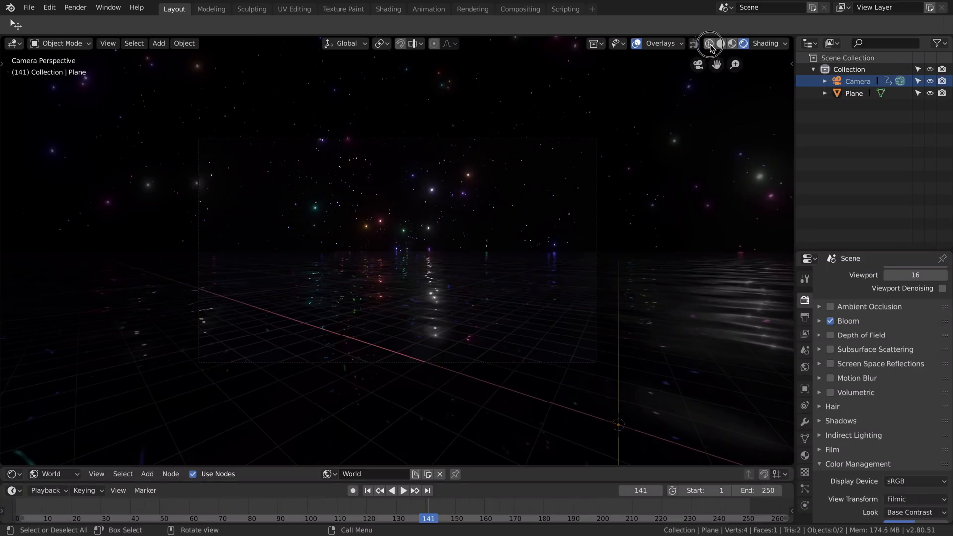
click(708, 43)
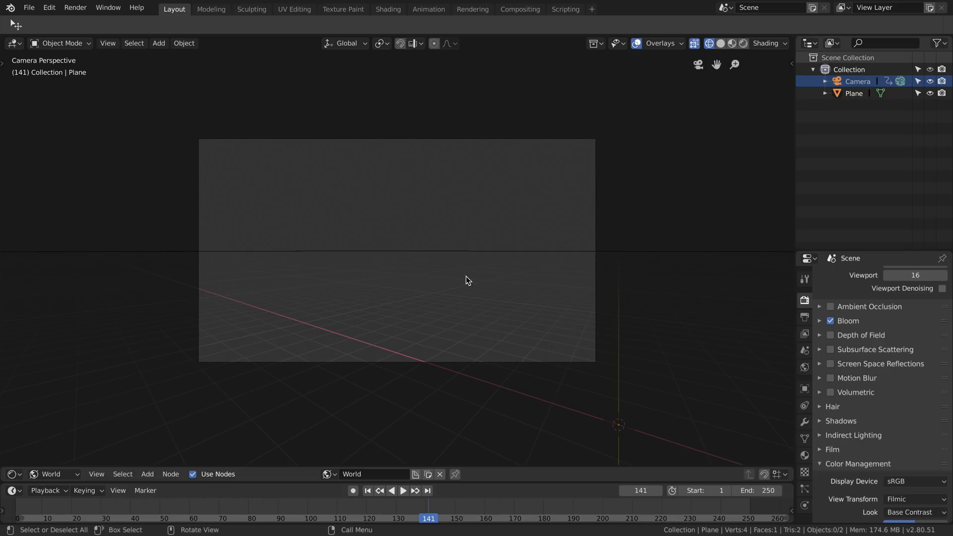
mouse_move(732, 43)
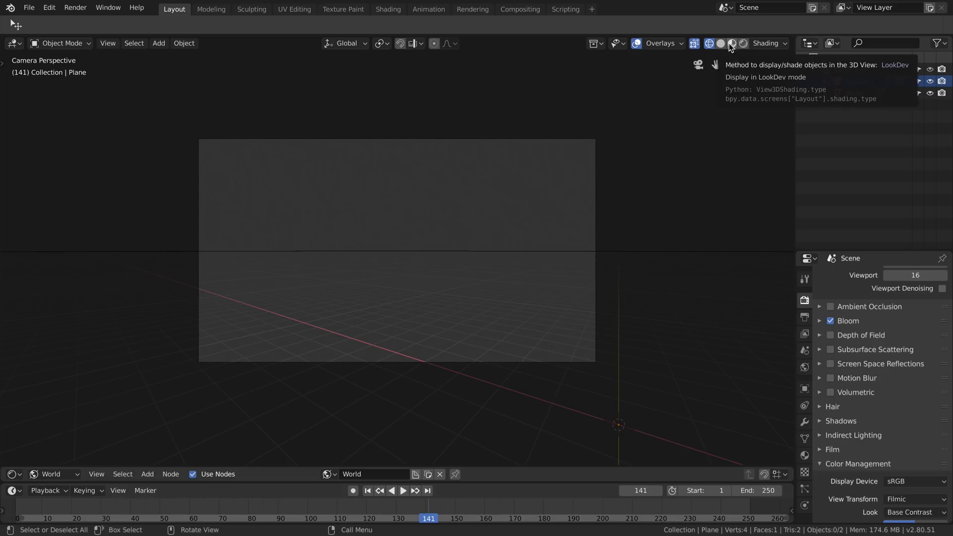
click(854, 93)
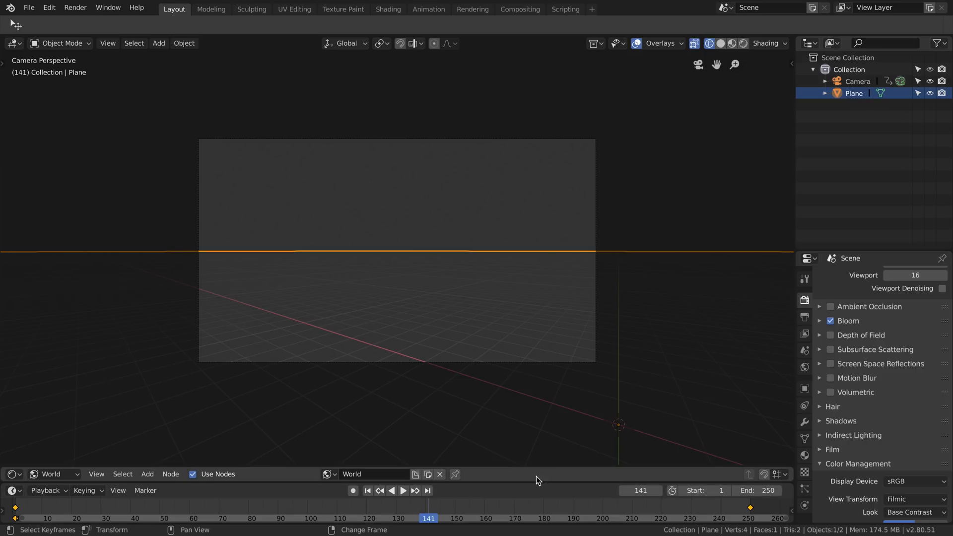
click(733, 43)
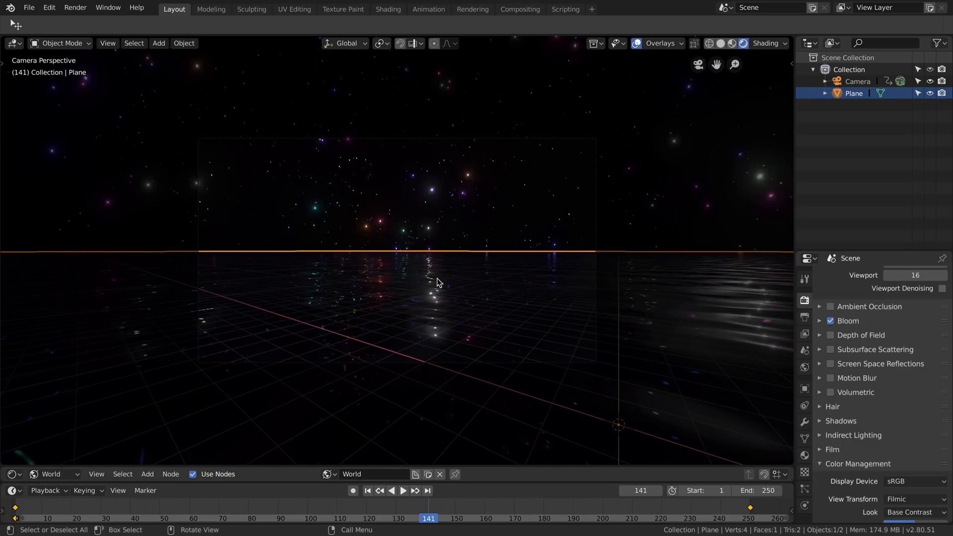
mouse_move(458, 174)
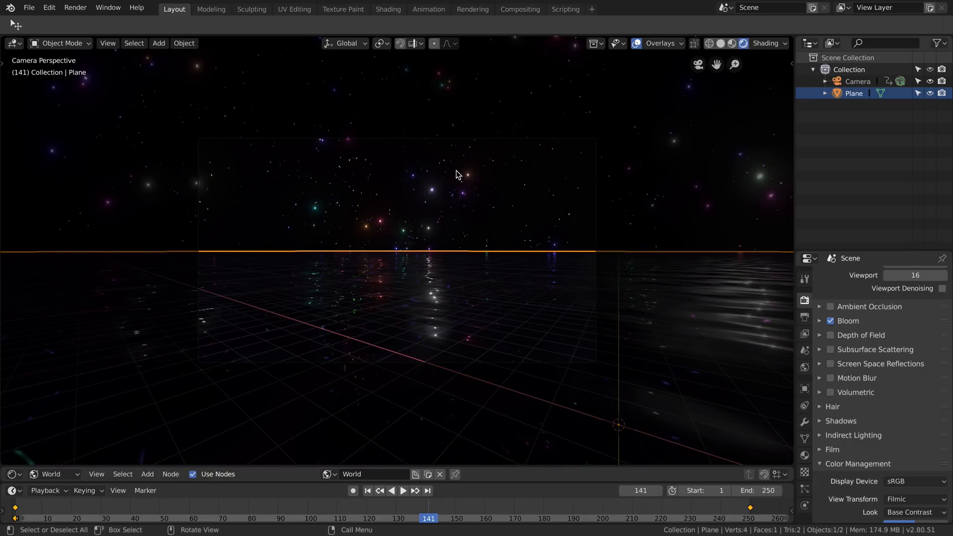
mouse_move(524, 323)
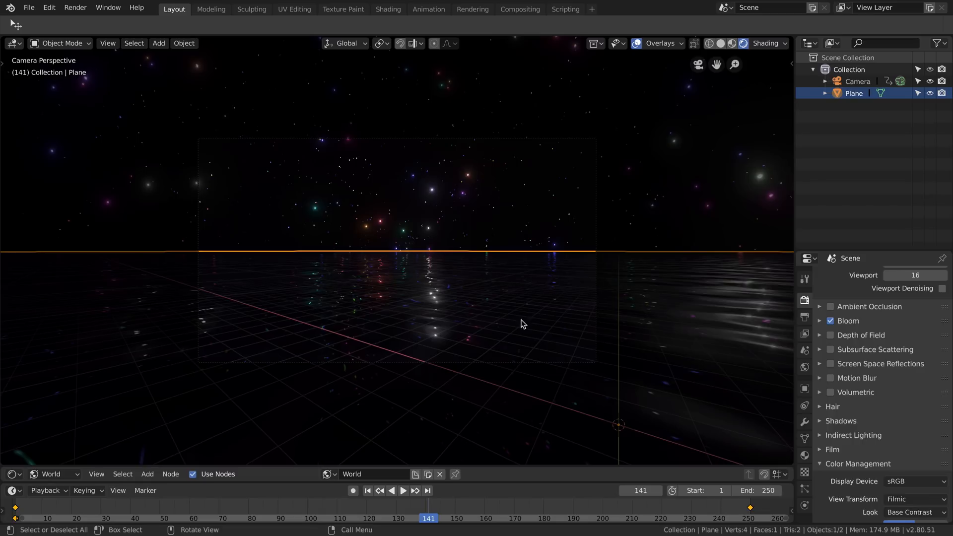
mouse_move(535, 294)
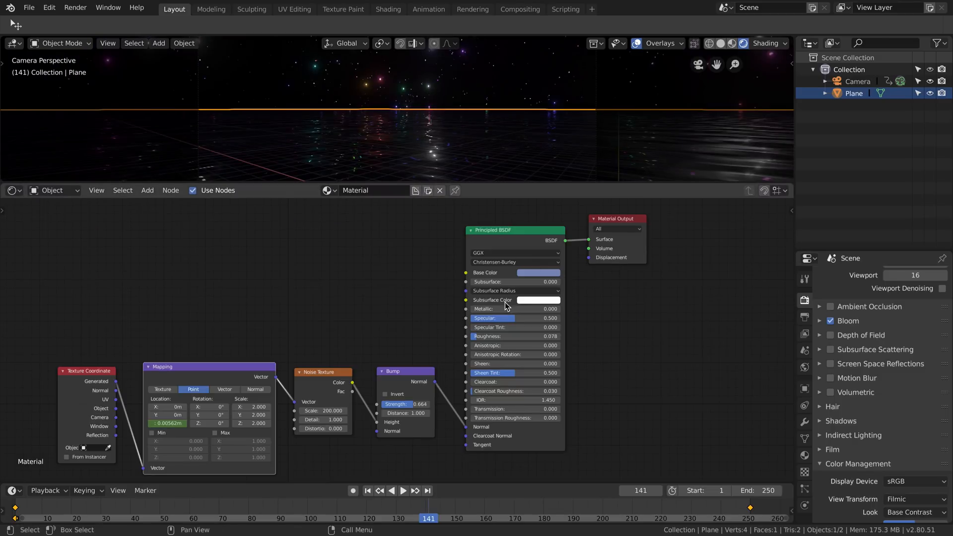
mouse_move(487, 337)
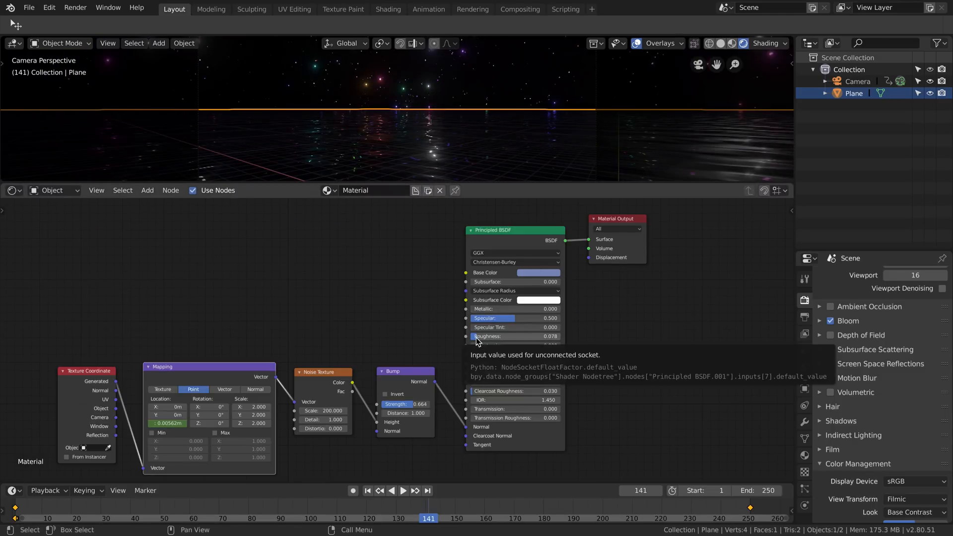
mouse_move(405, 377)
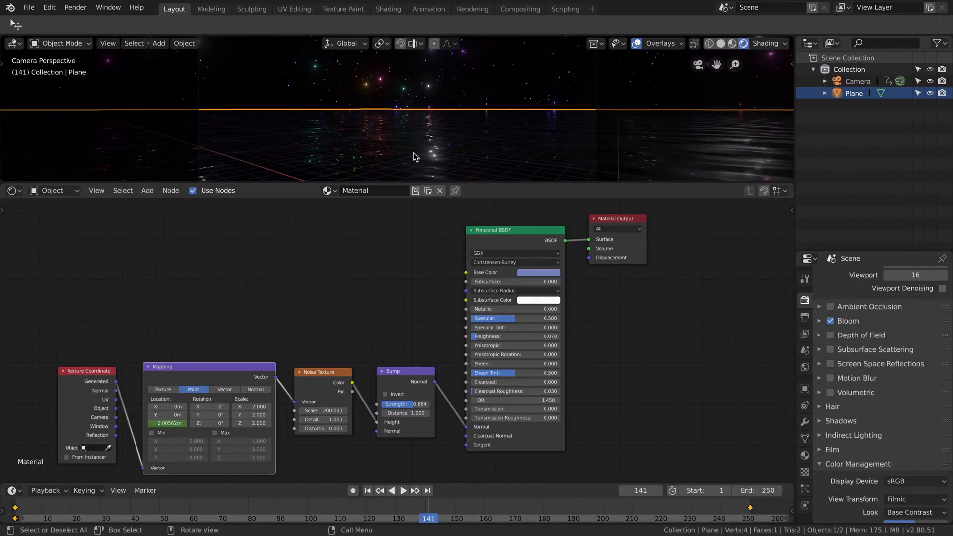
mouse_move(306, 136)
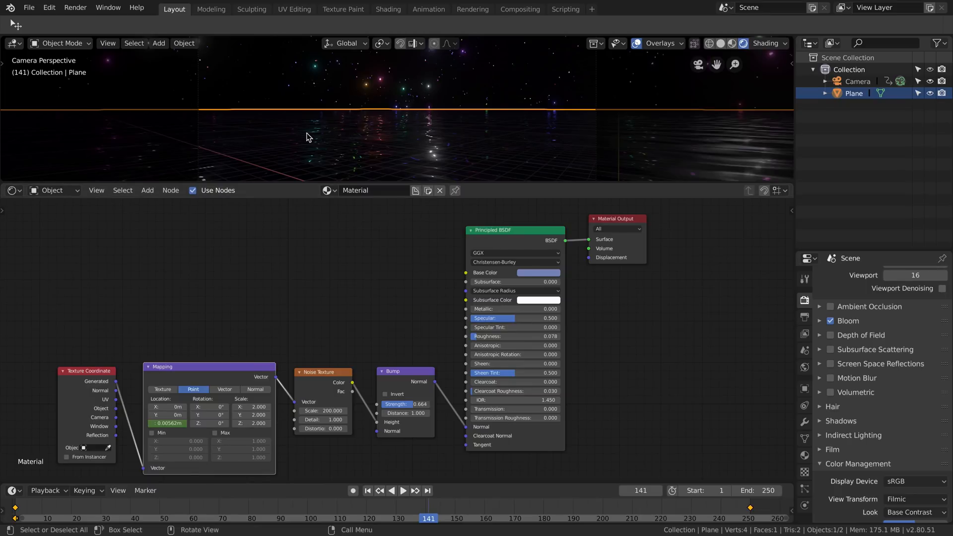
- Play and stop the timeline to watch the ripples and inspect the keyframed Mapping Z location
click(403, 490)
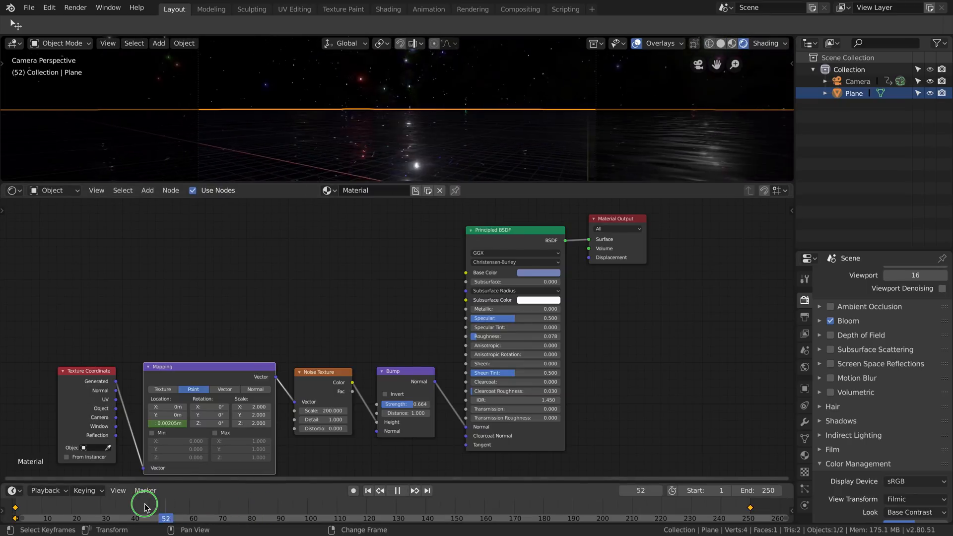
click(368, 490)
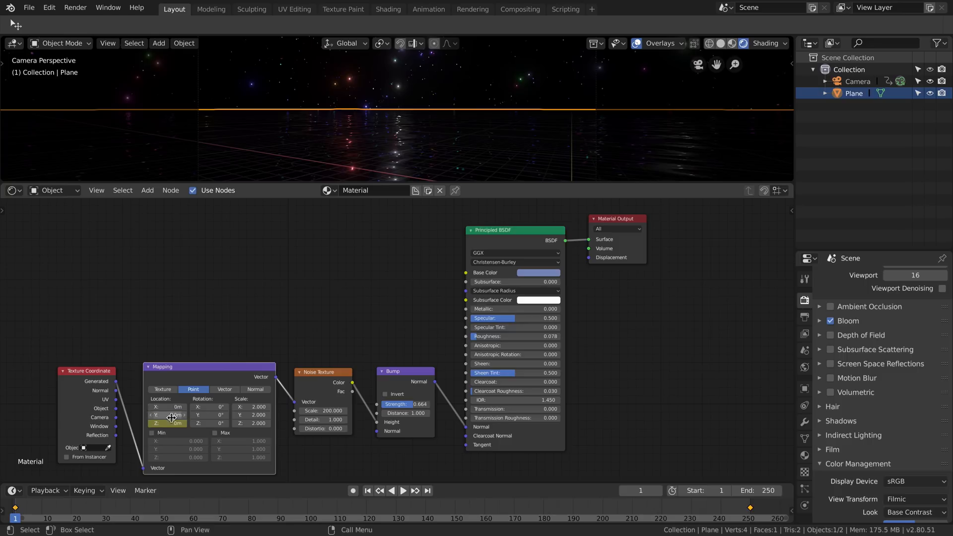
mouse_move(177, 423)
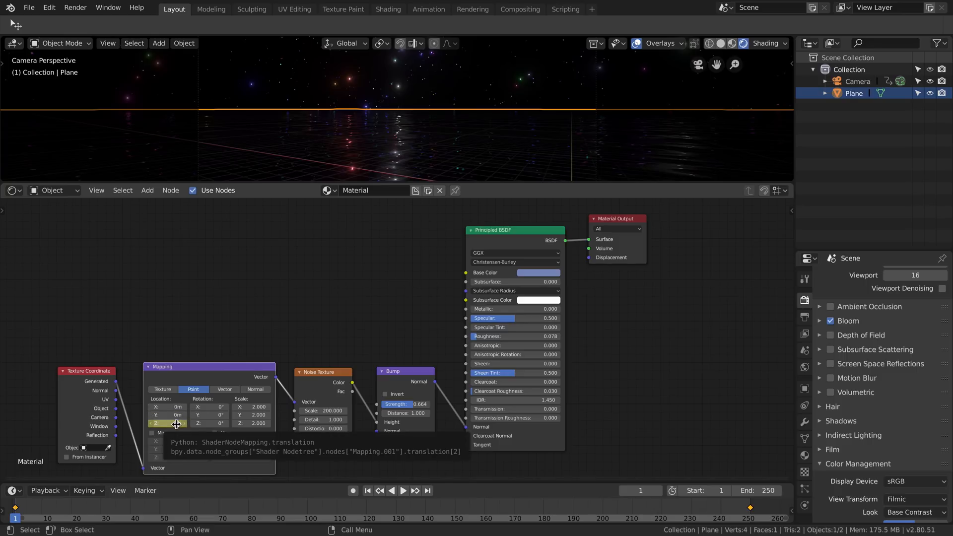
click(403, 491)
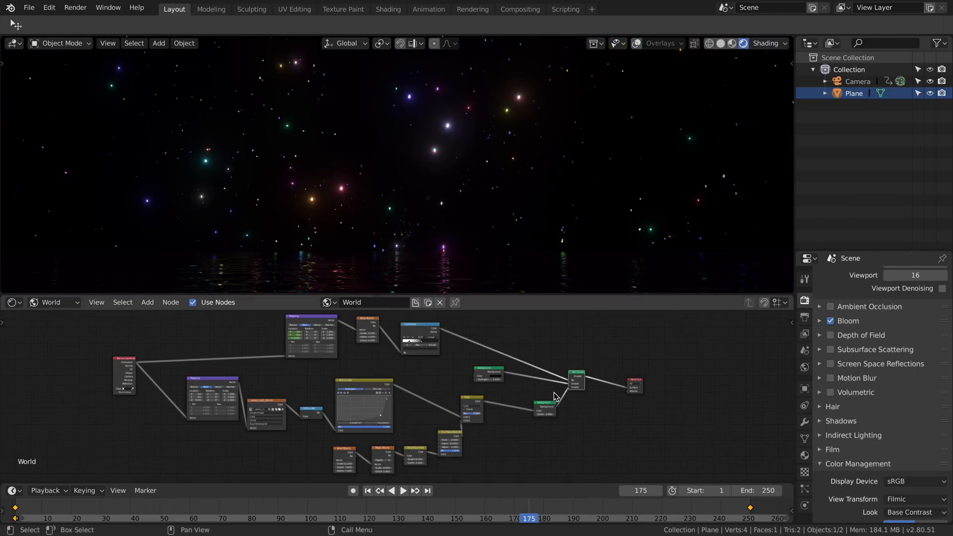
mouse_move(619, 356)
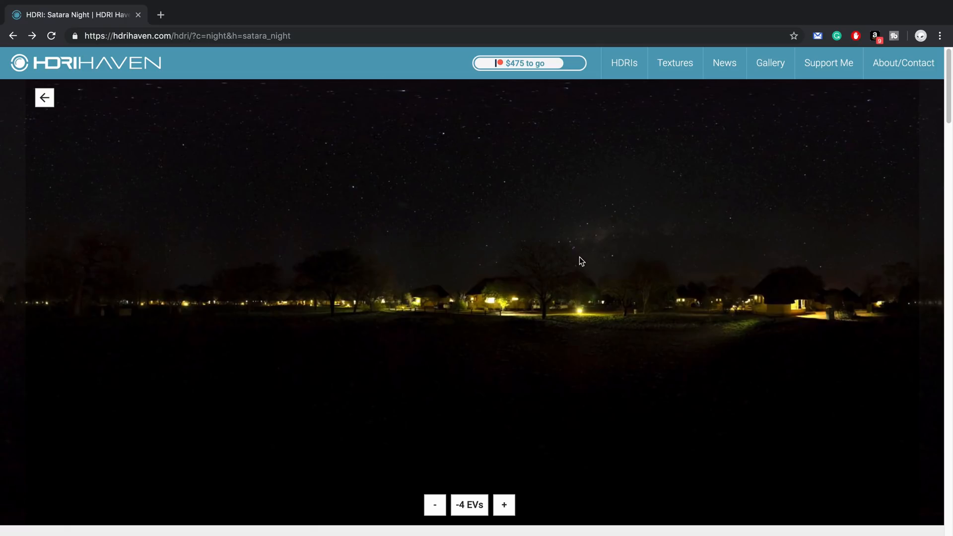
mouse_move(825, 178)
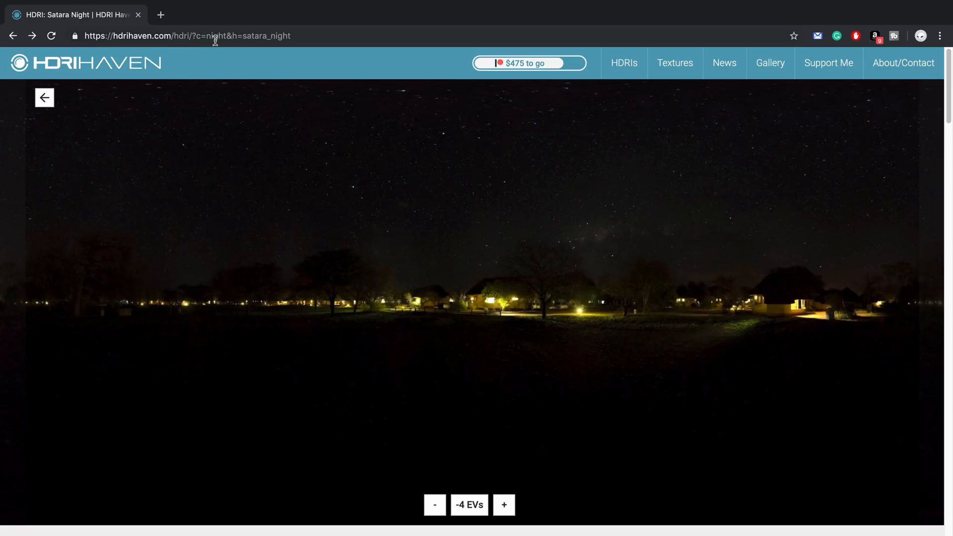
mouse_move(192, 36)
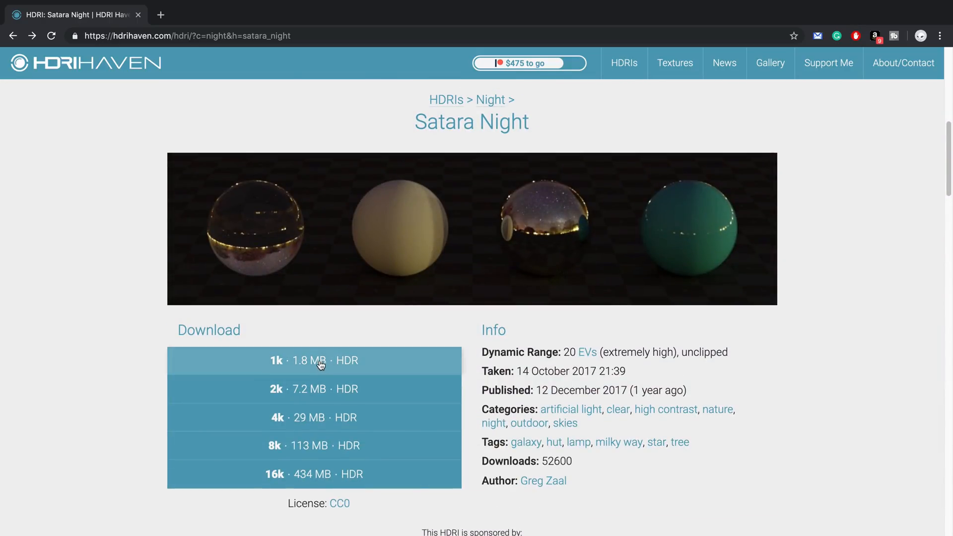
mouse_move(375, 423)
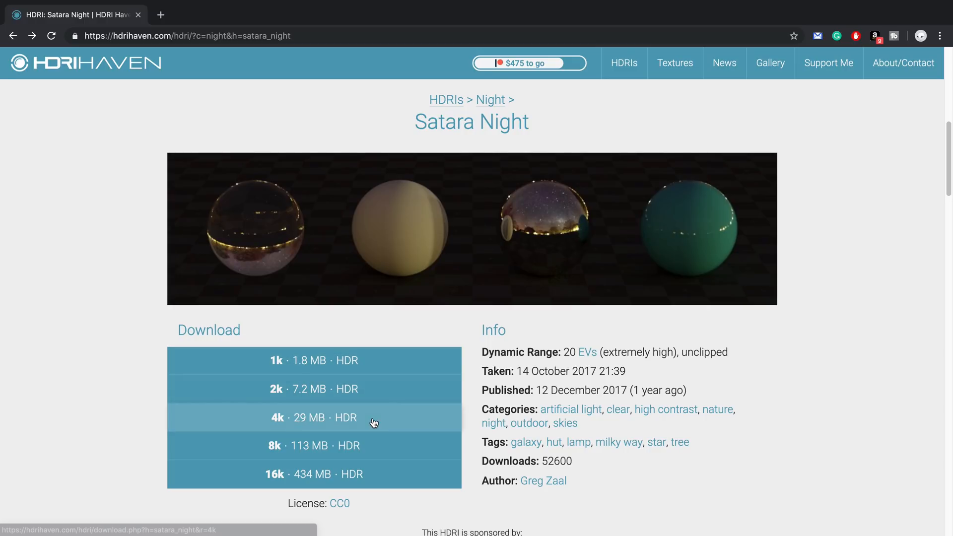
mouse_move(313, 475)
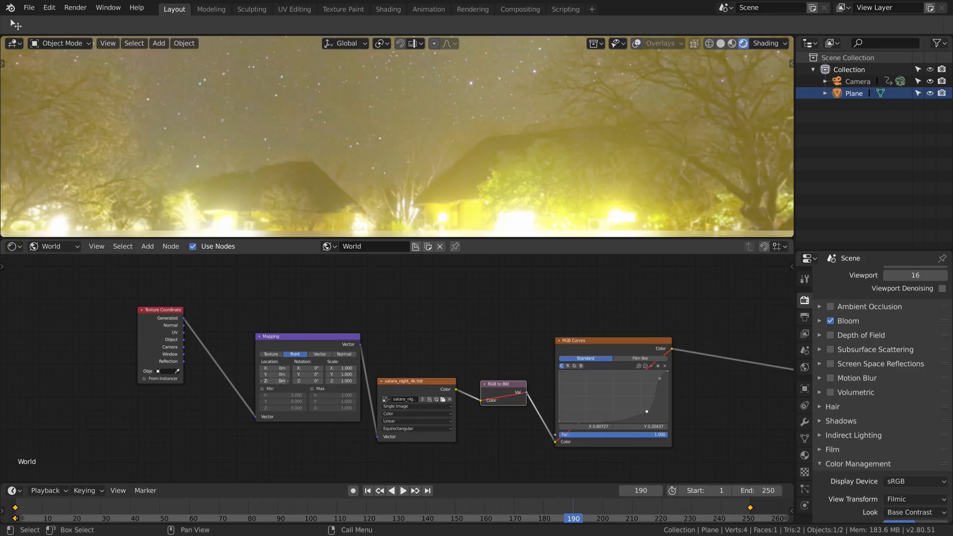
- Wire the satara_night_4k.hdr environment texture through RGB to BW into an RGB Curves node
click(274, 381)
text(.5)
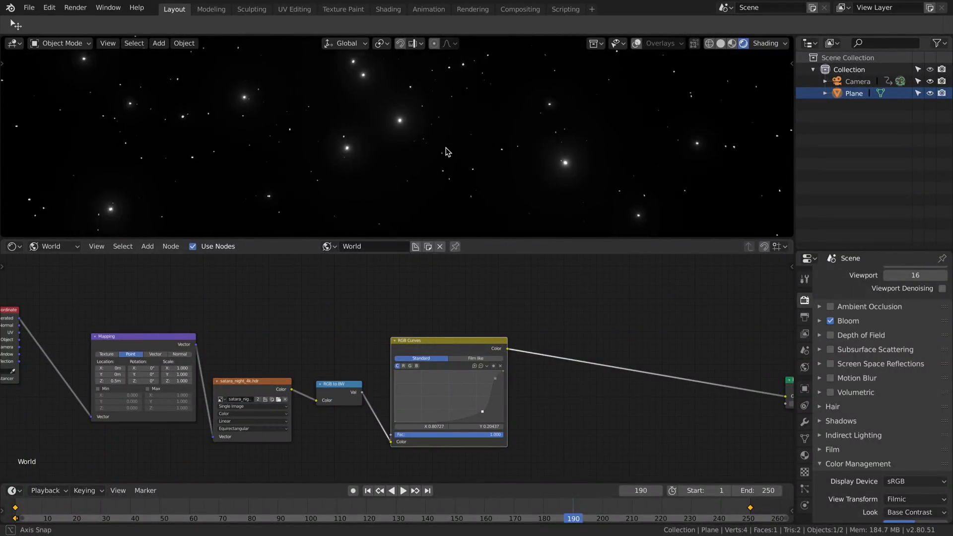
- Enable Bloom in Render Properties and widen its Radius to 10 for glowing stars
click(829, 320)
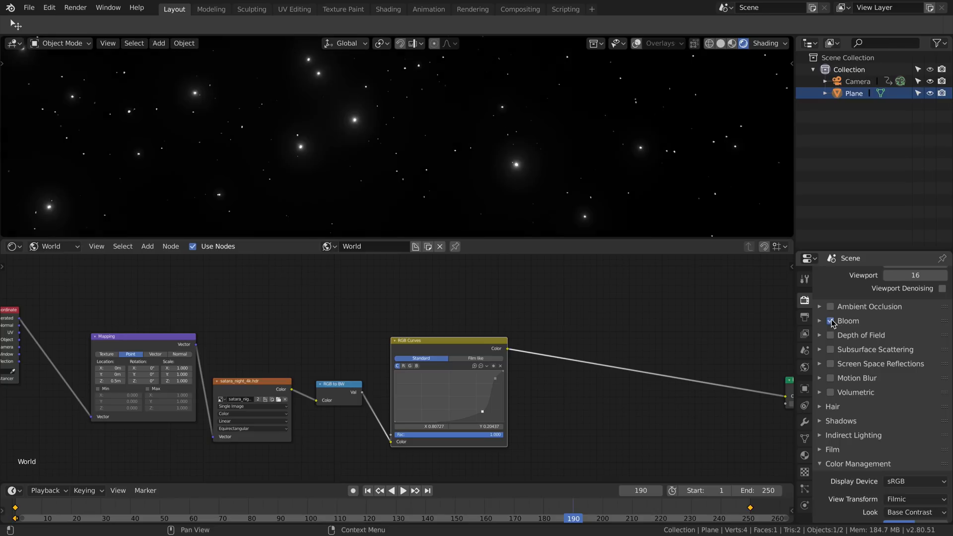
click(830, 320)
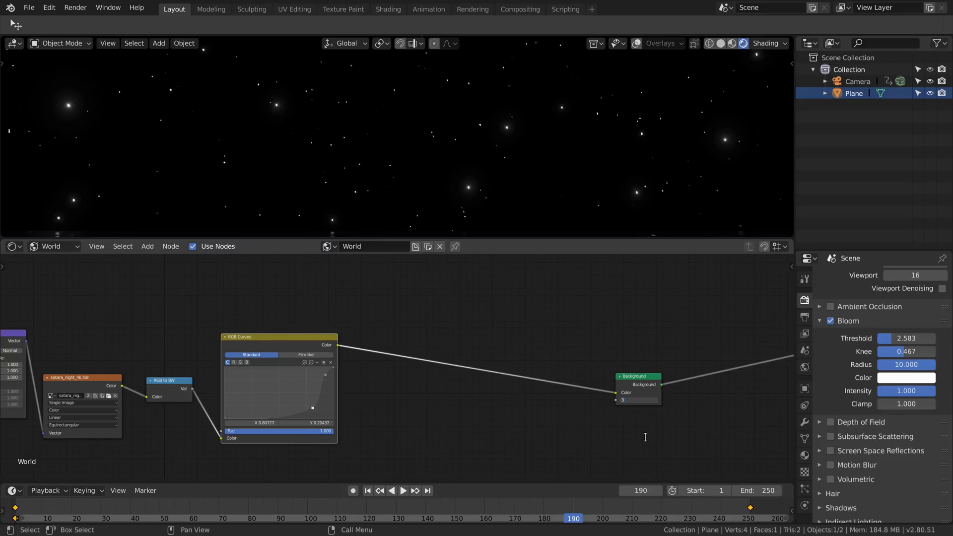
click(637, 400)
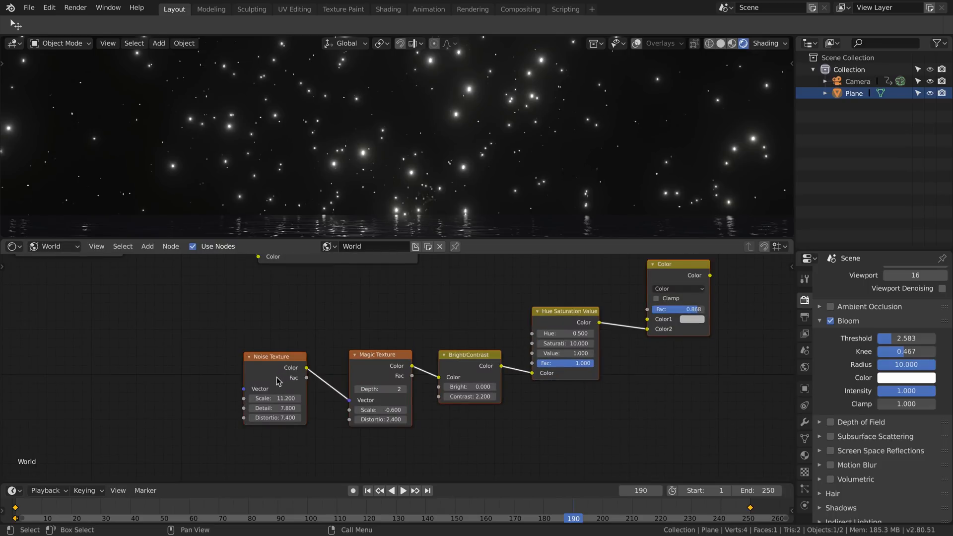
mouse_move(443, 309)
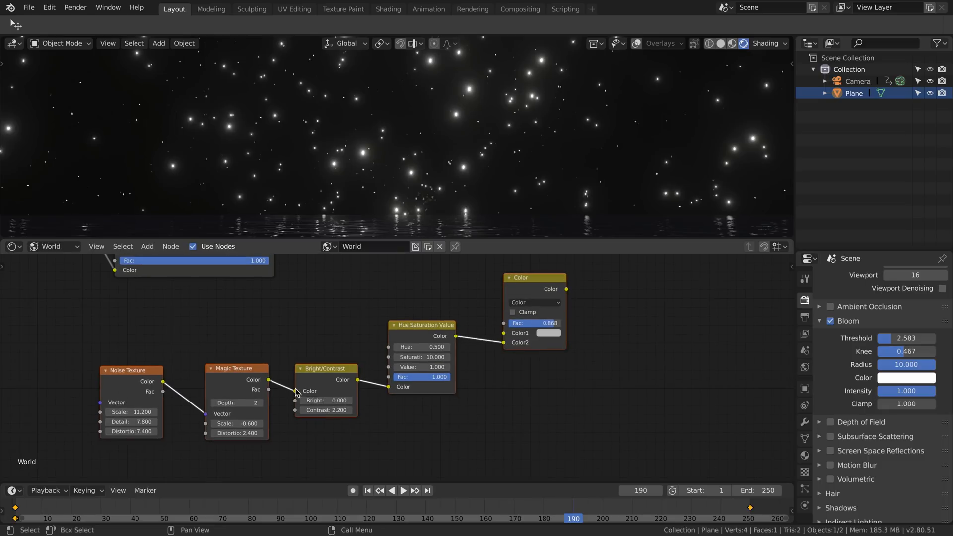
mouse_move(333, 384)
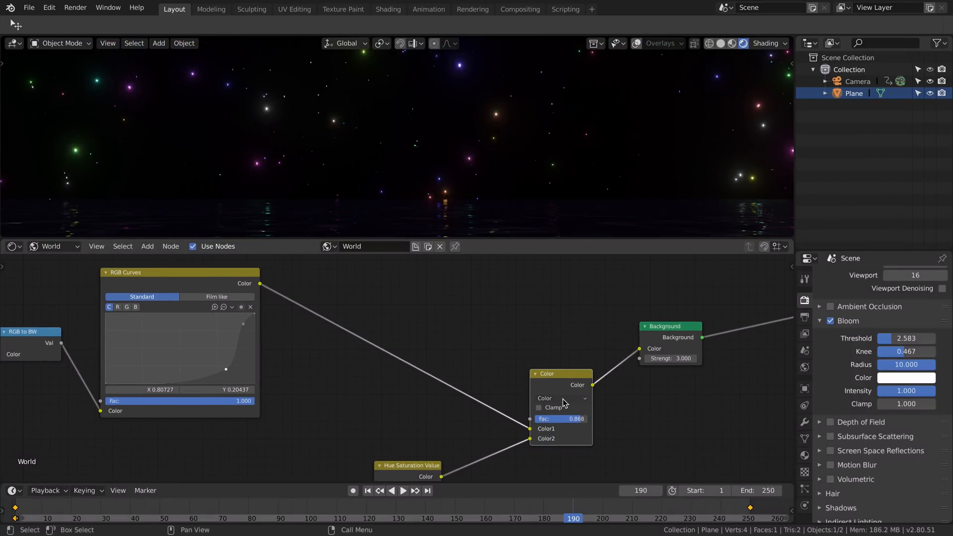
- Lower the MixRGB Color node's Fac to about 0.845 and preview the multicoloured stars
click(560, 398)
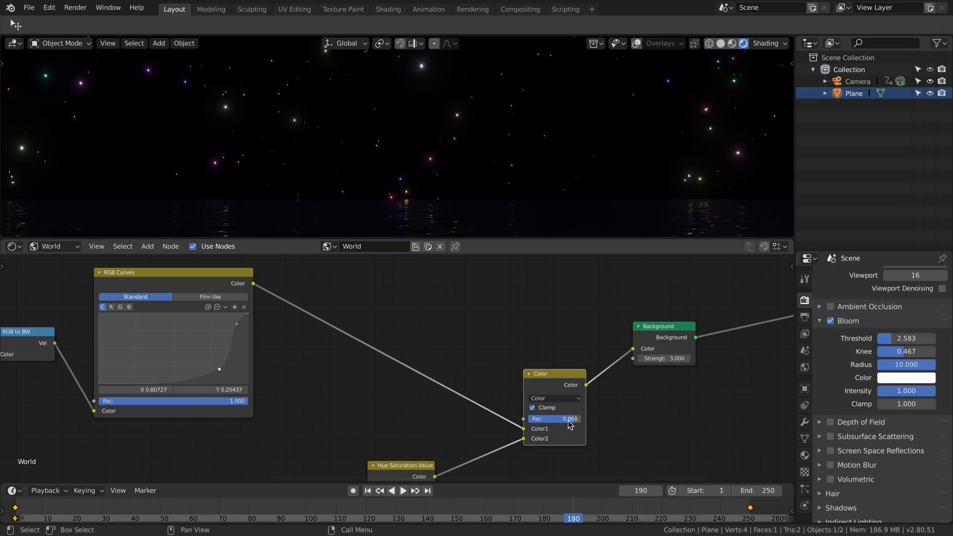
mouse_move(553, 419)
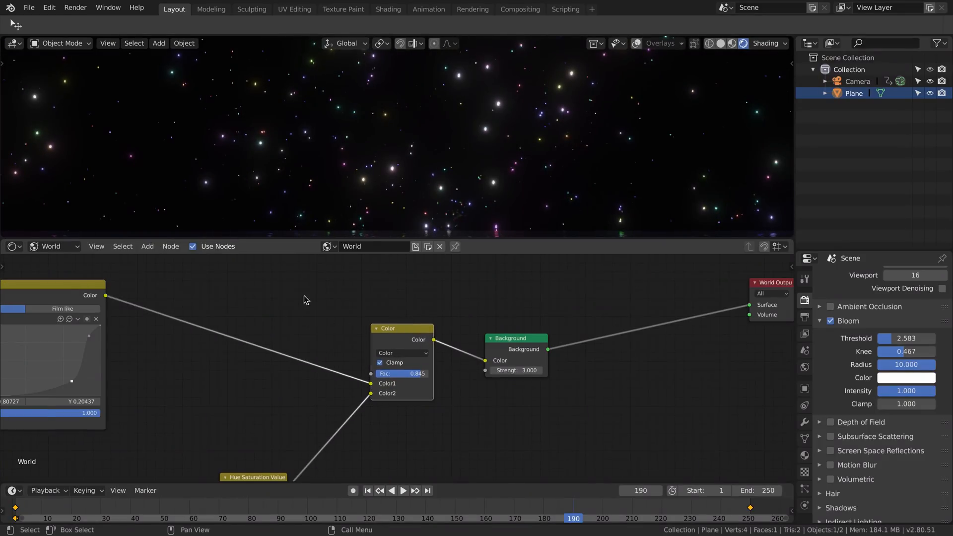
mouse_move(436, 342)
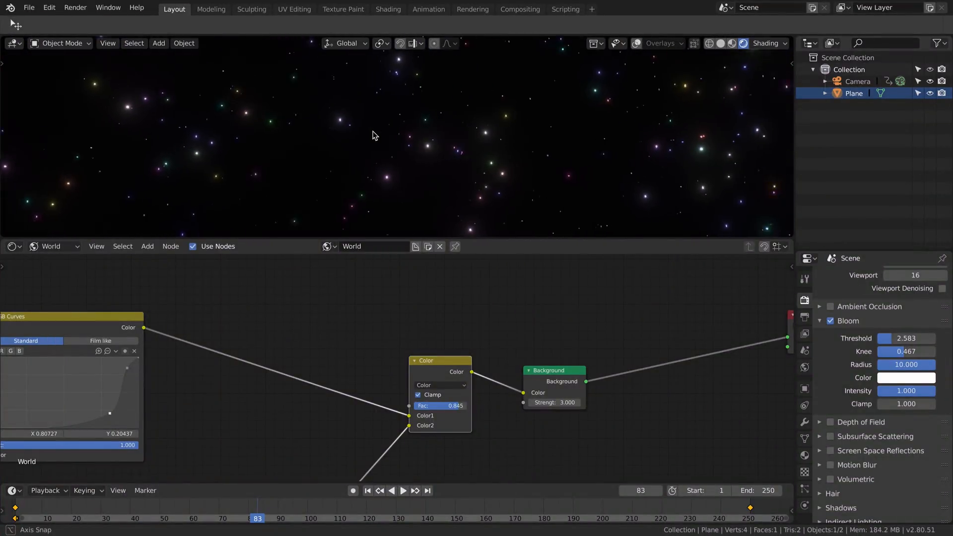
click(403, 490)
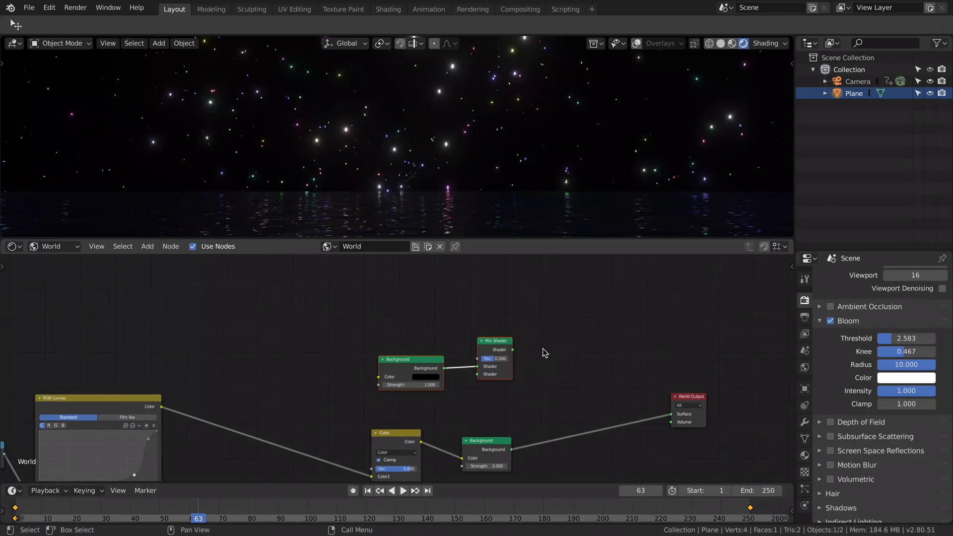
mouse_move(185, 83)
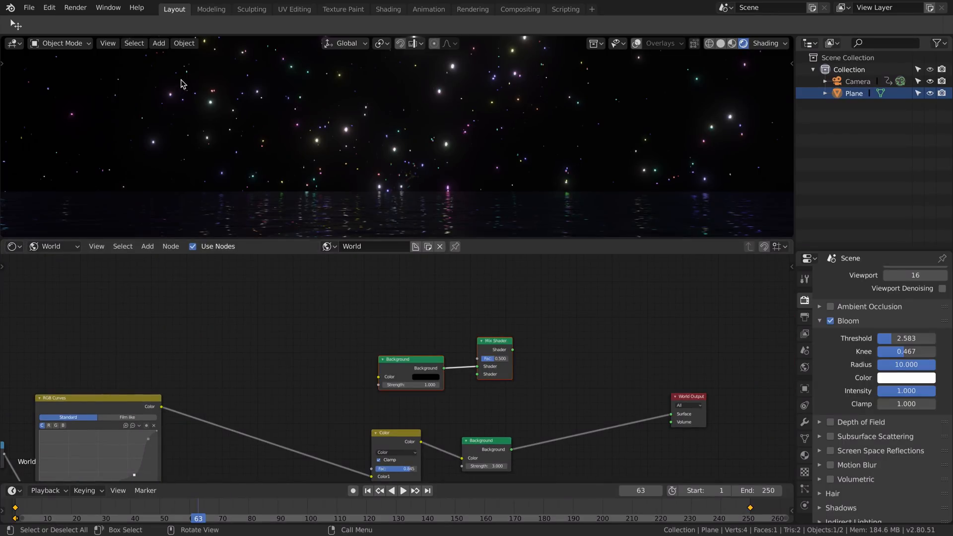
mouse_move(251, 136)
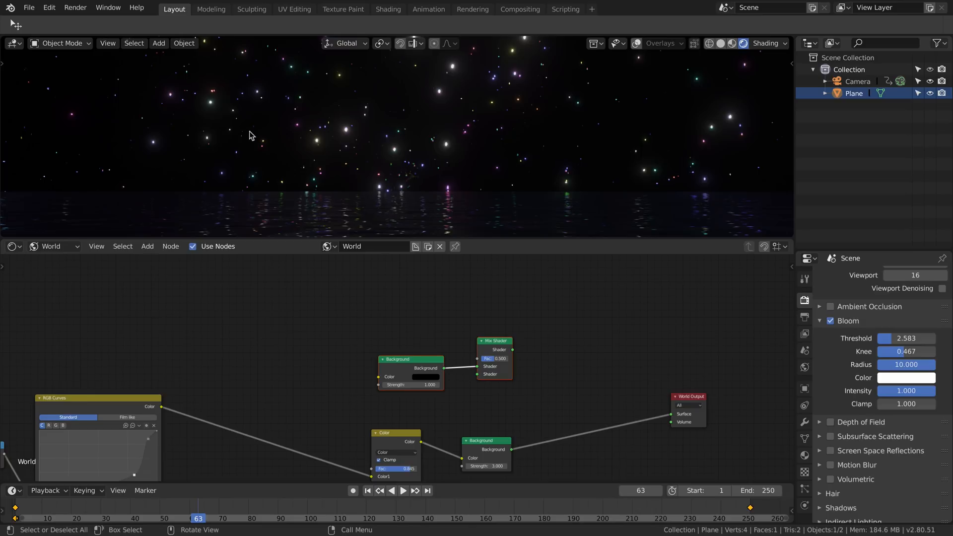
mouse_move(500, 298)
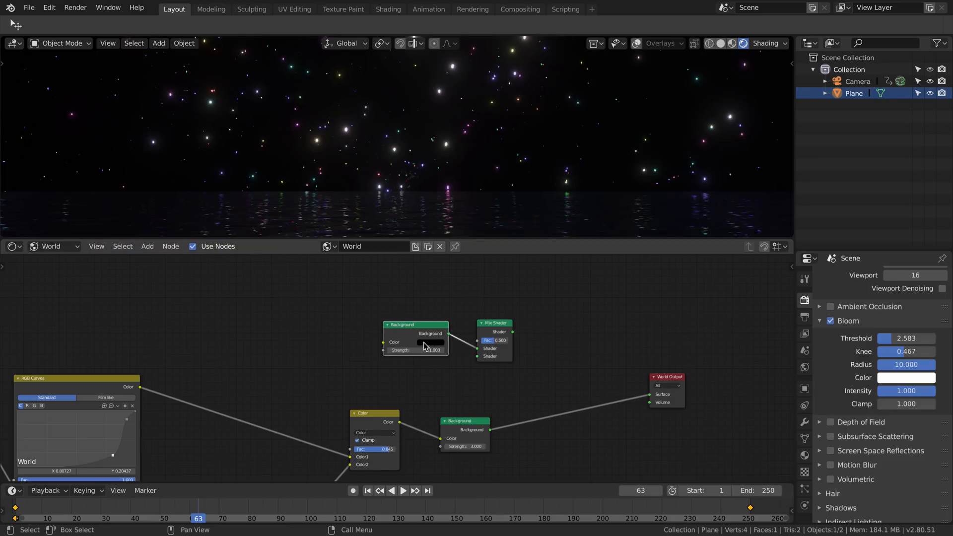
mouse_move(253, 129)
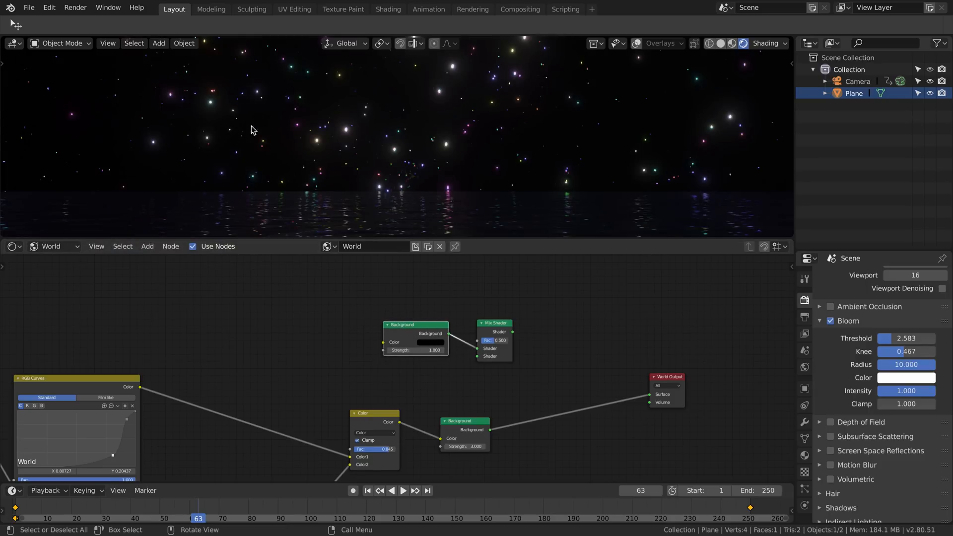
mouse_move(463, 351)
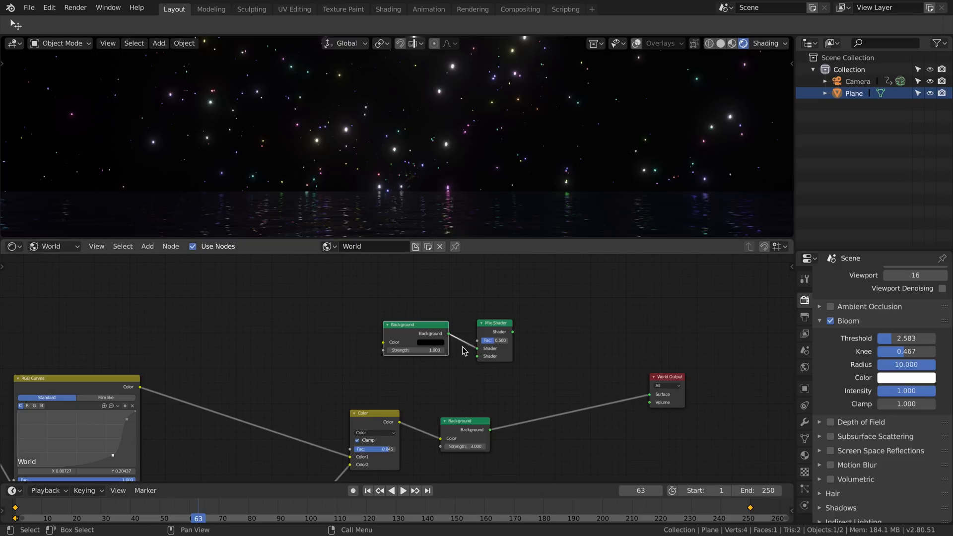
mouse_move(494, 437)
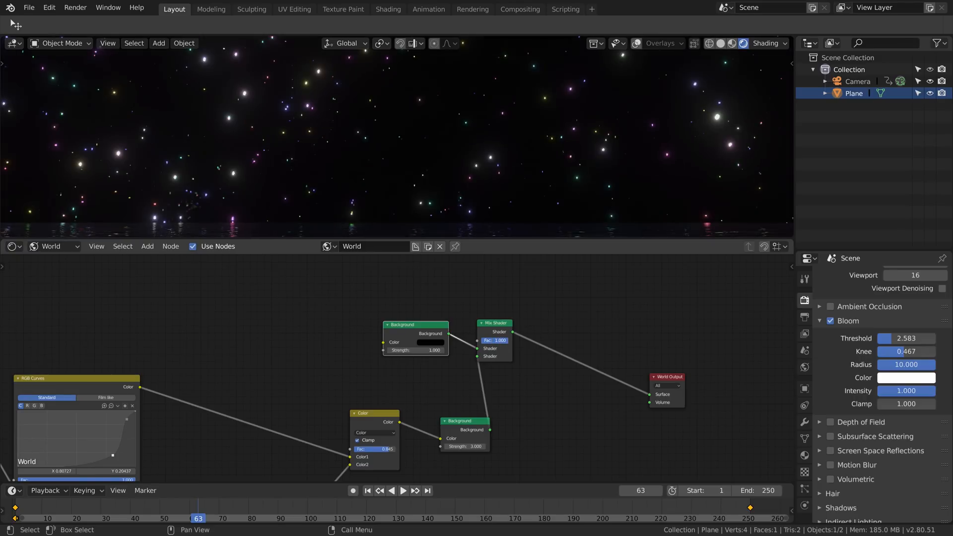
- Route the stars and a black Background through a Mix Shader into the World Output
click(495, 340)
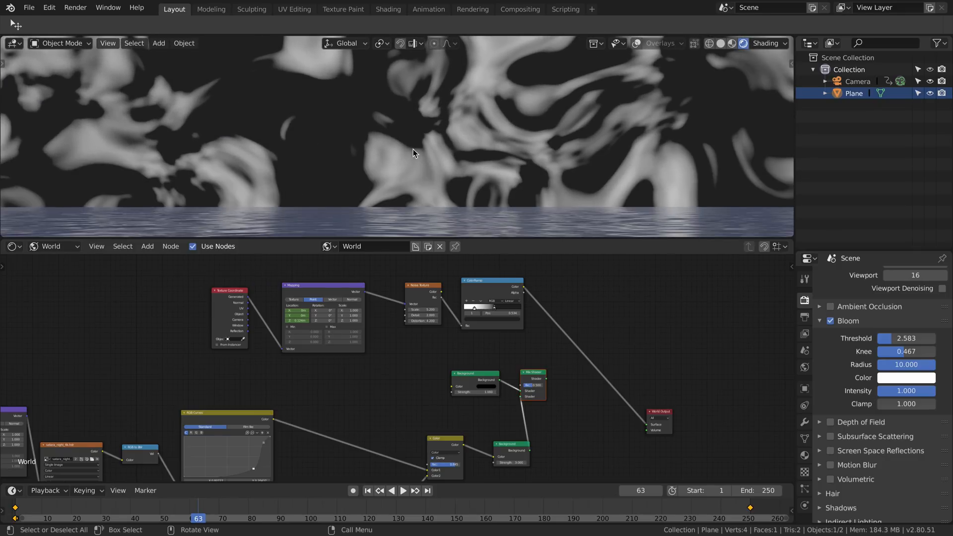
mouse_move(457, 155)
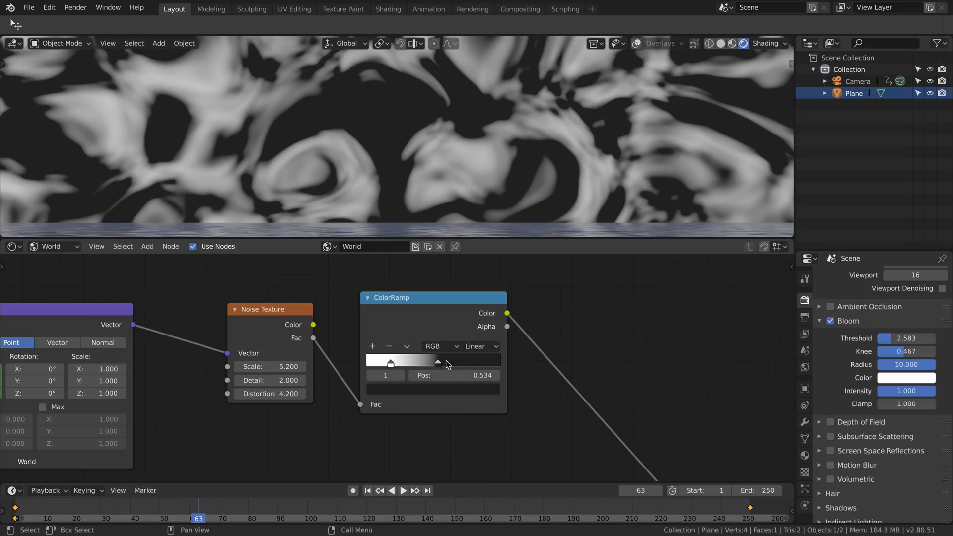
mouse_move(449, 367)
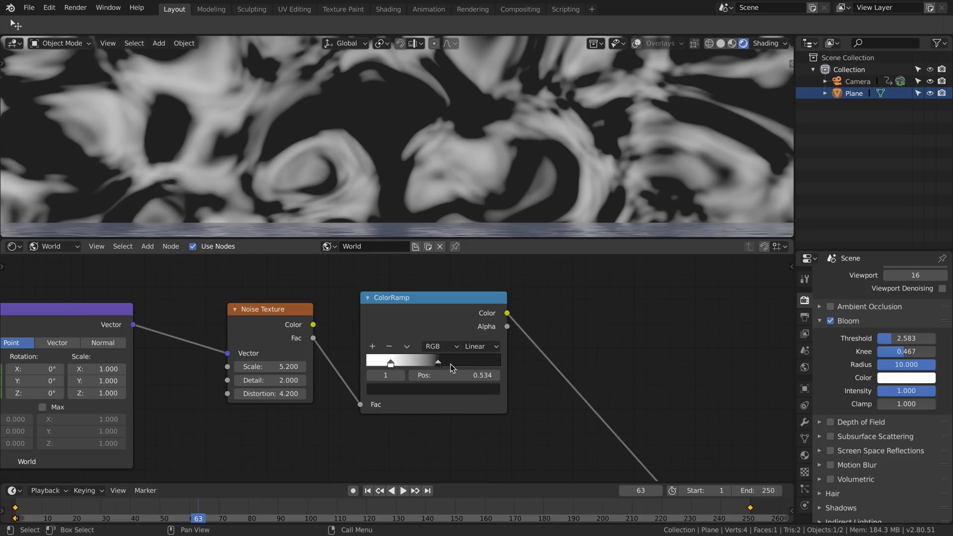
mouse_move(458, 360)
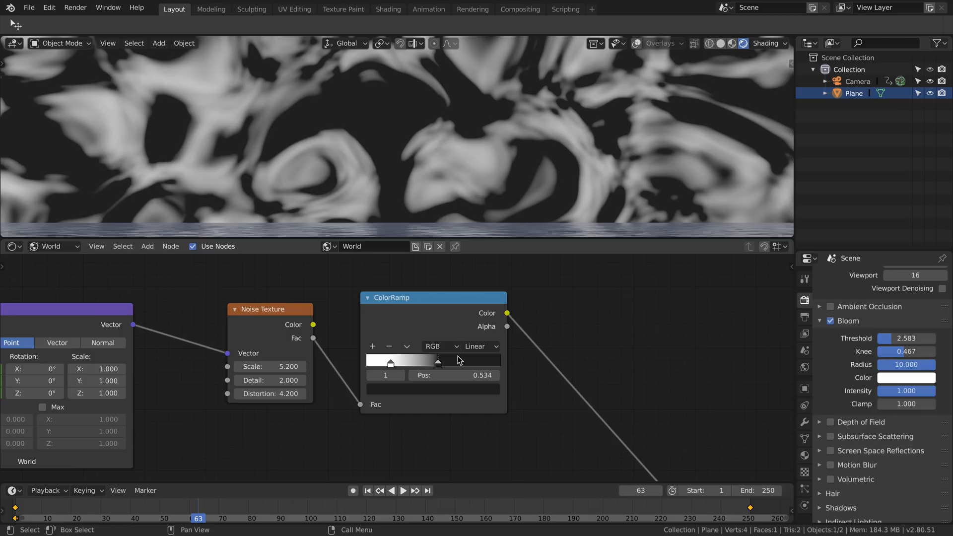
mouse_move(490, 440)
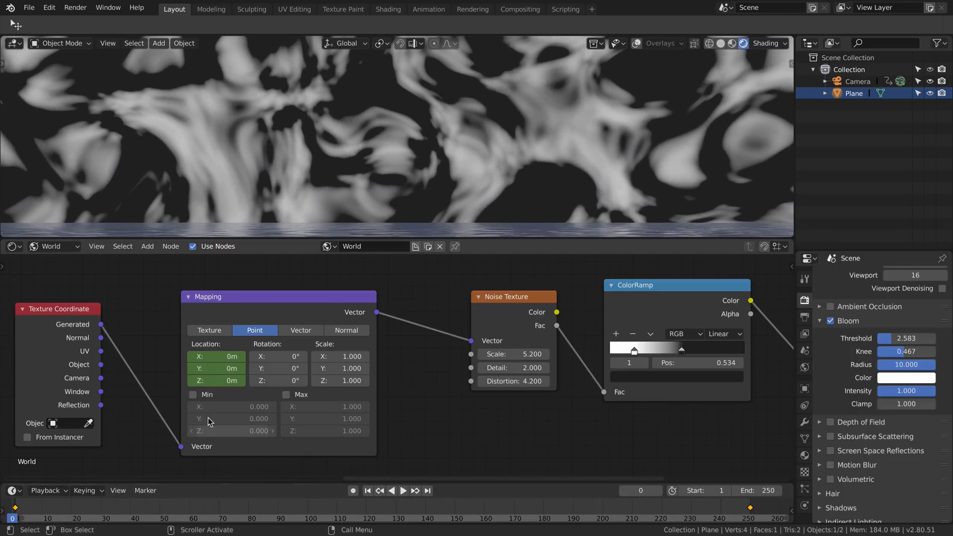
mouse_move(23, 517)
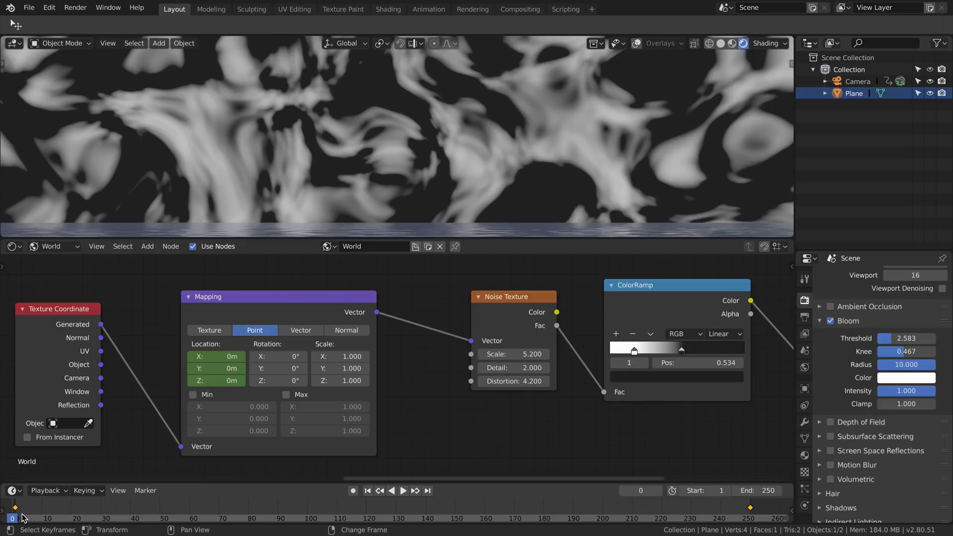
- Keyframe Mapping Location Z from 0m to a higher value and play back the drifting clouds
click(404, 491)
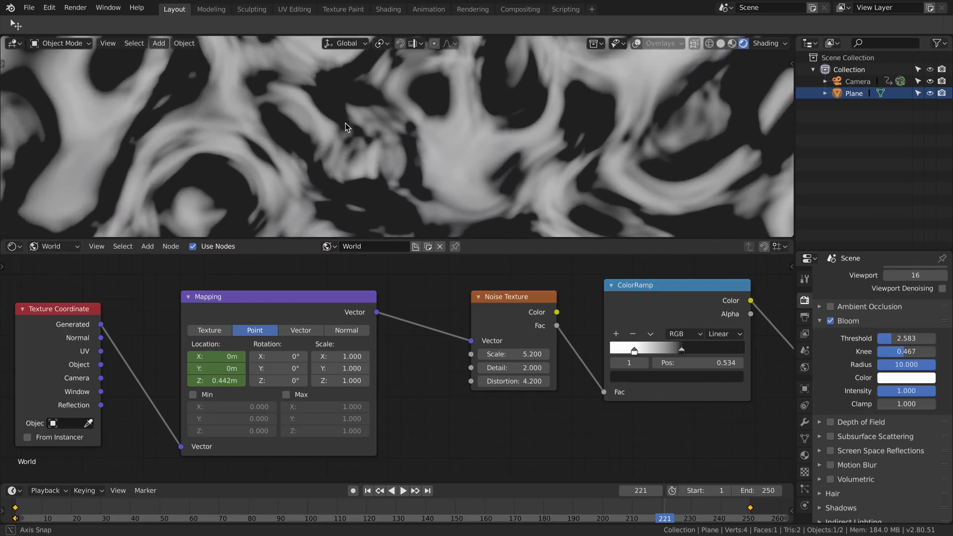
click(403, 491)
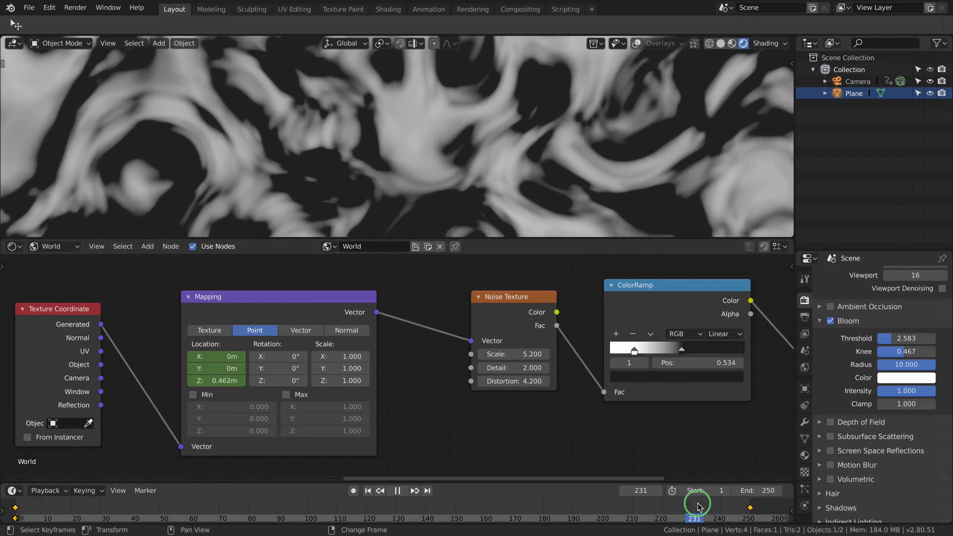
click(557, 518)
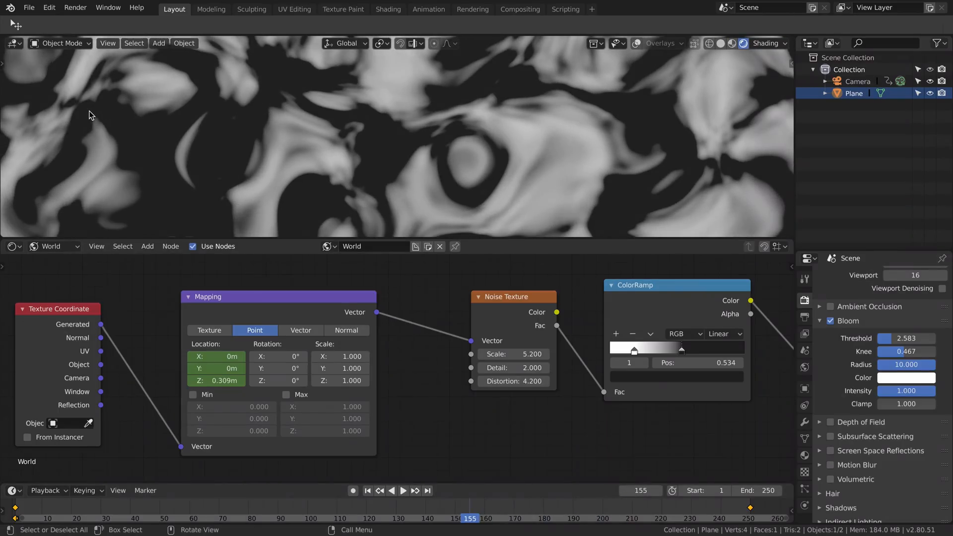
click(403, 490)
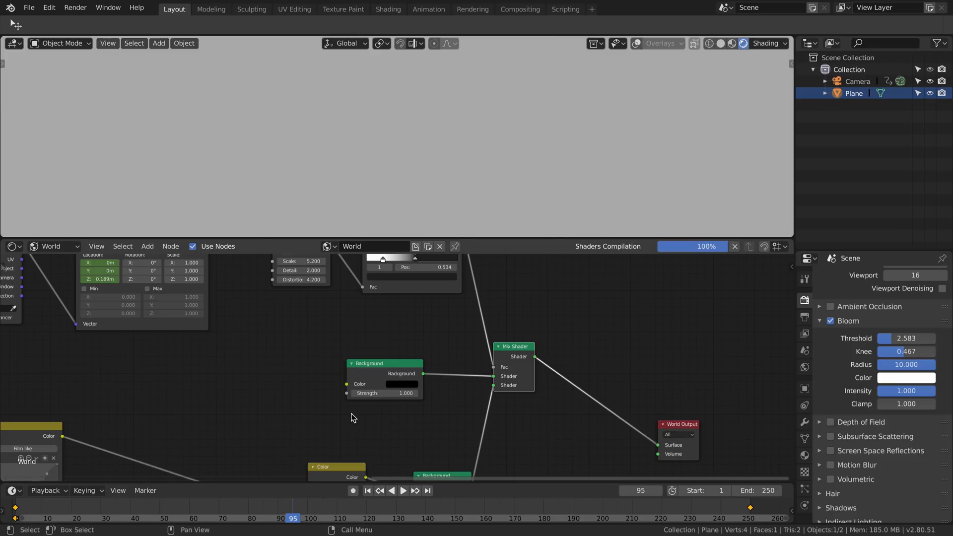
- Drive the Mix Shader Fac with the ColorRamp, raise Bloom Knee to 0.589, and scrub frames to check the masked stars
click(403, 491)
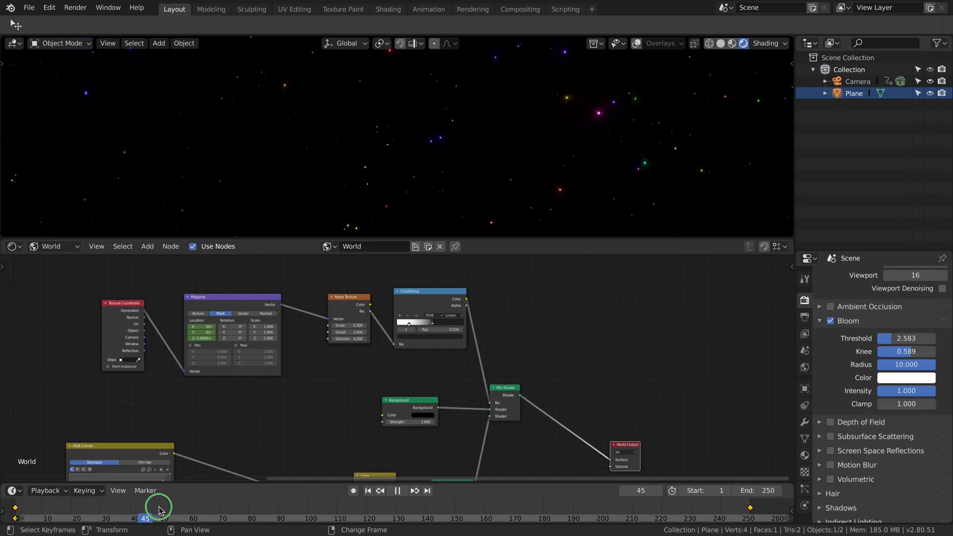
click(353, 518)
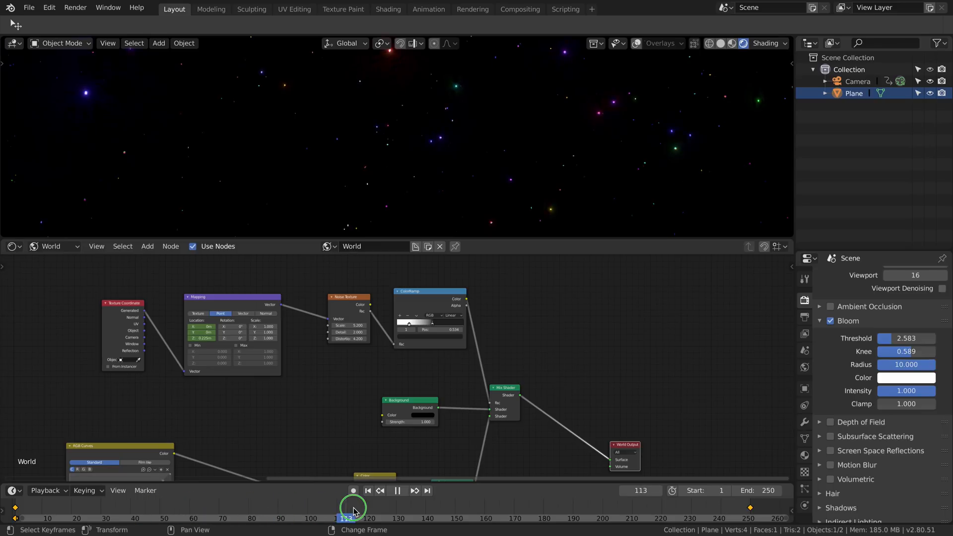
click(503, 518)
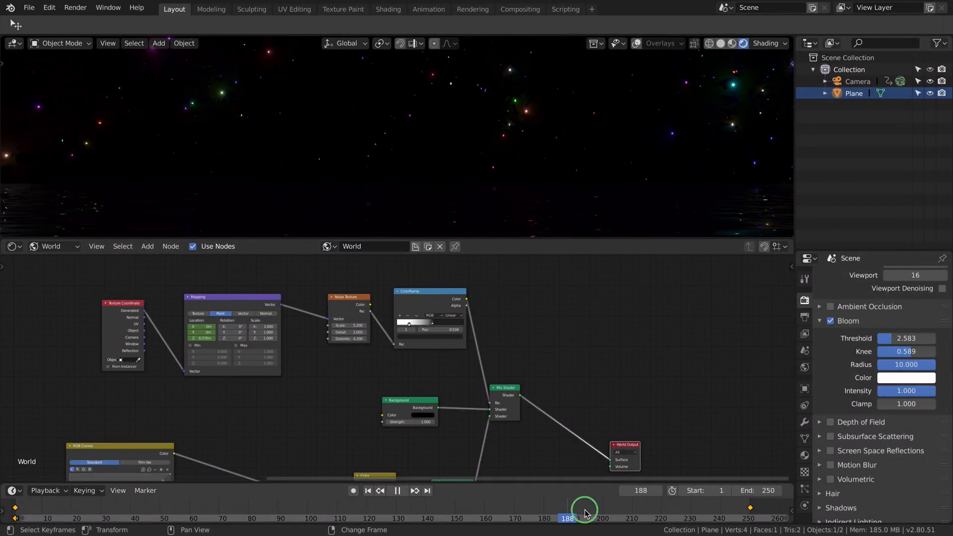
click(455, 518)
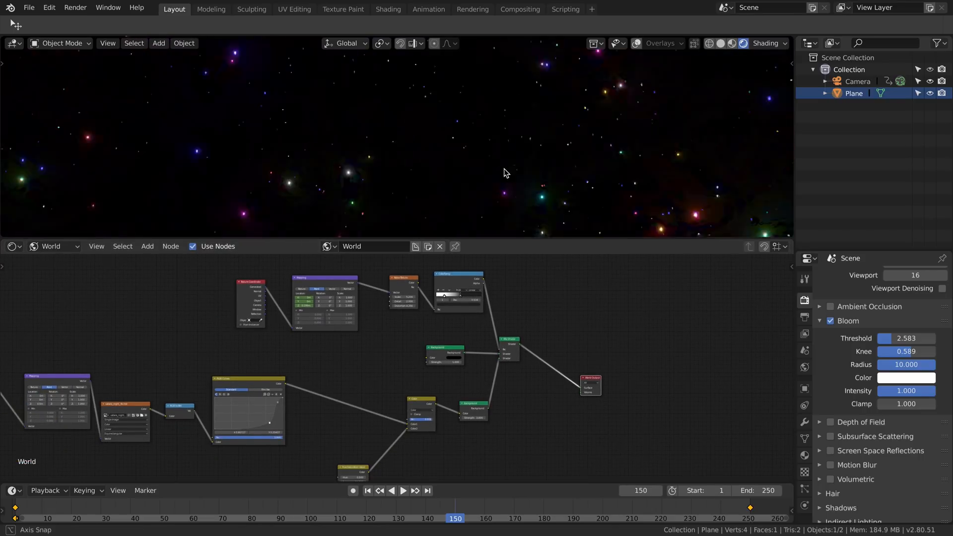
click(403, 491)
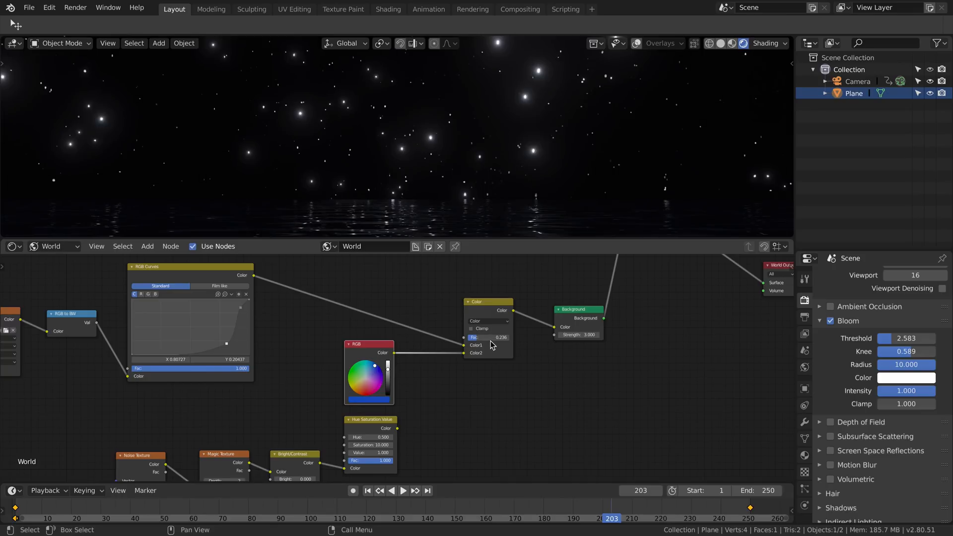
- Mix an RGB node into Color2, adjust its Fac and pick a warm golden star tint
click(403, 490)
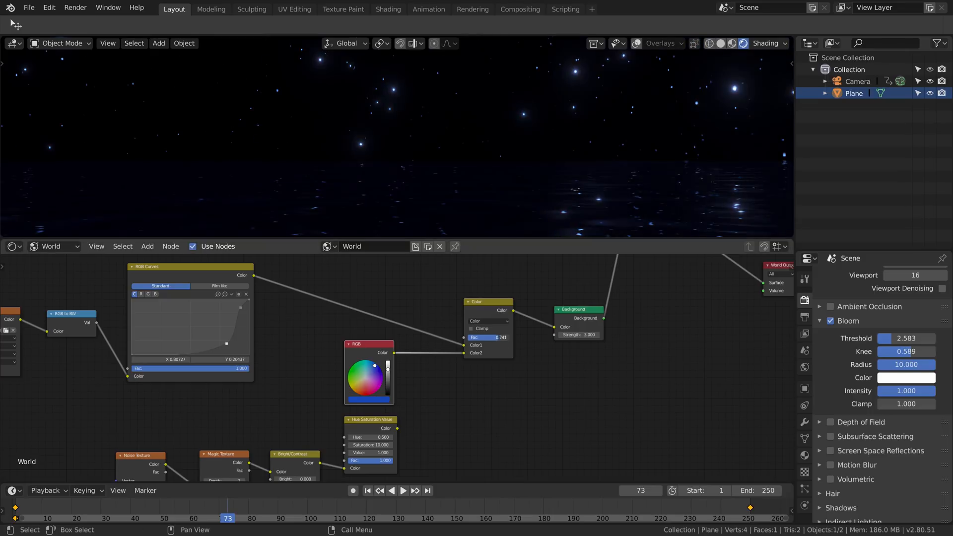
click(572, 519)
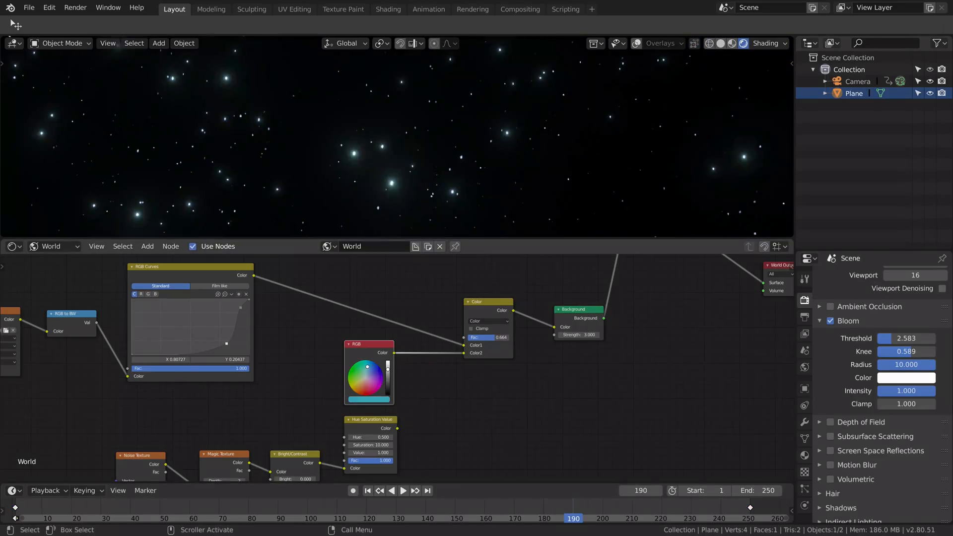
click(296, 518)
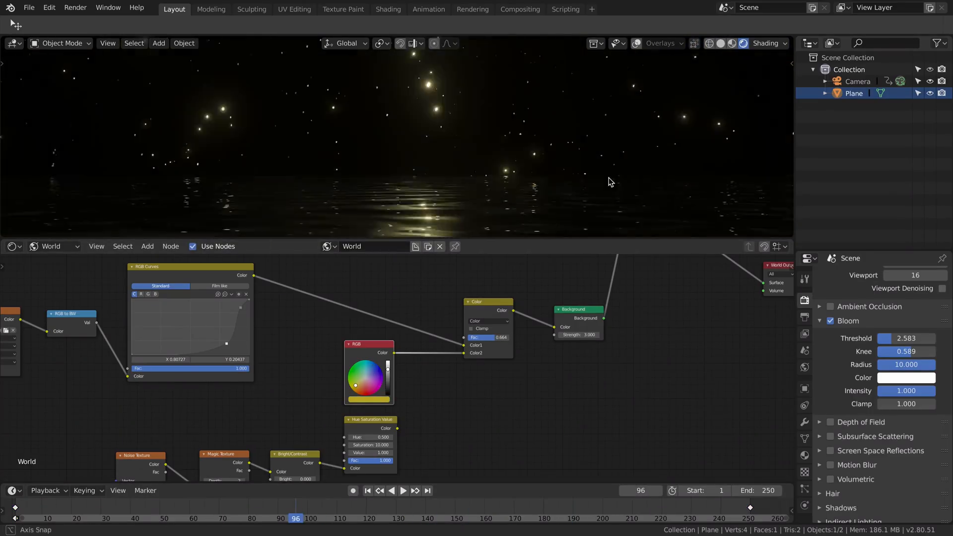